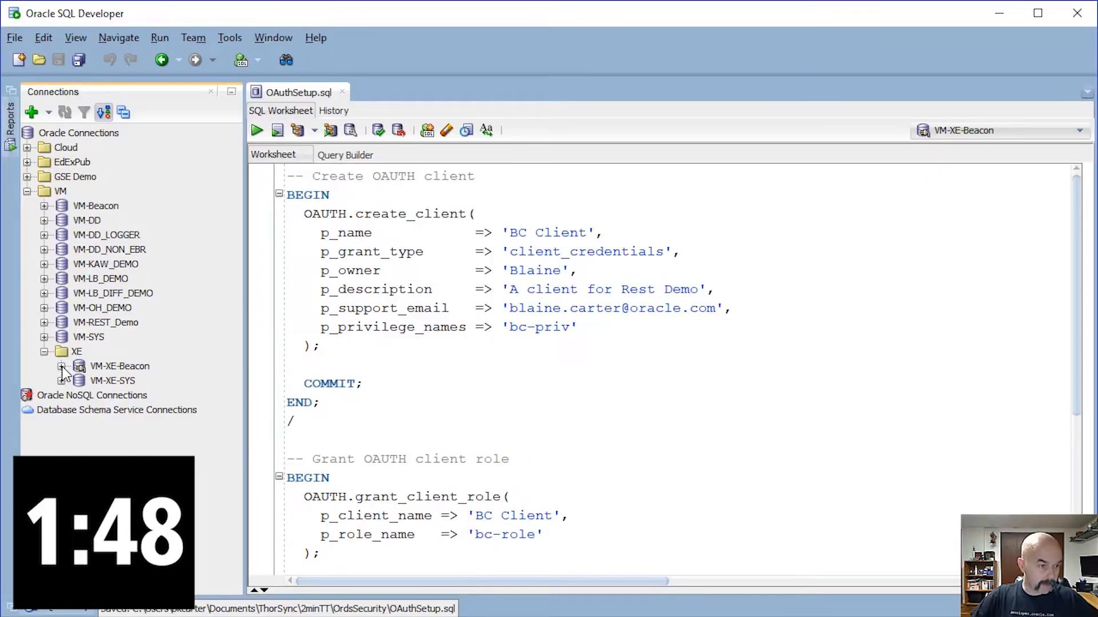
Expand VM-XE-Beacon and its REST Data Services to list modules, privileges and roles.
click(61, 366)
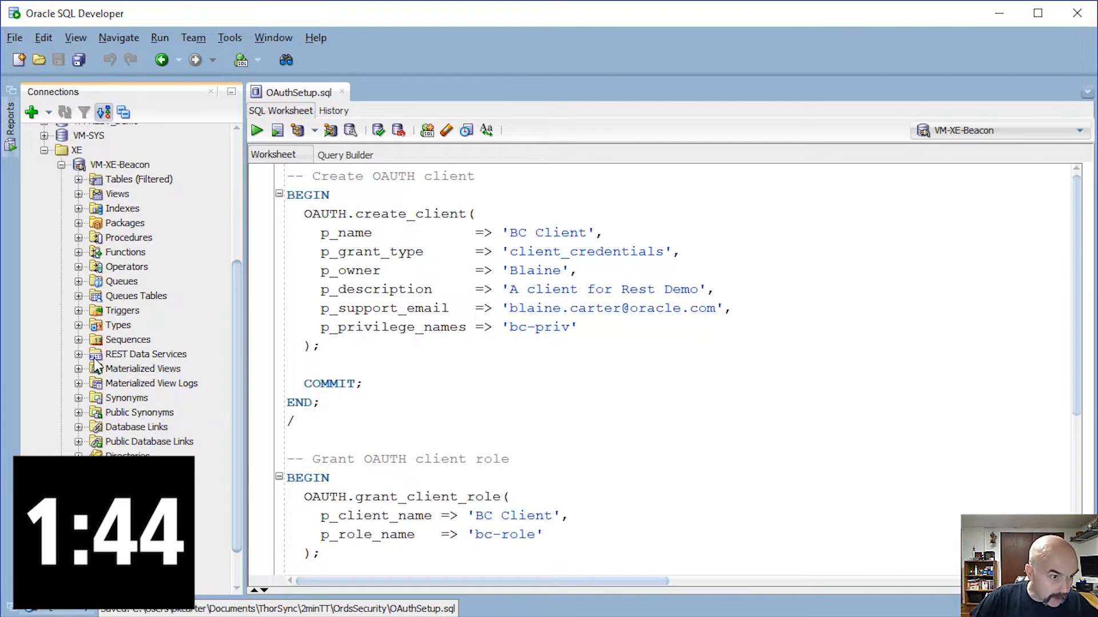
click(79, 353)
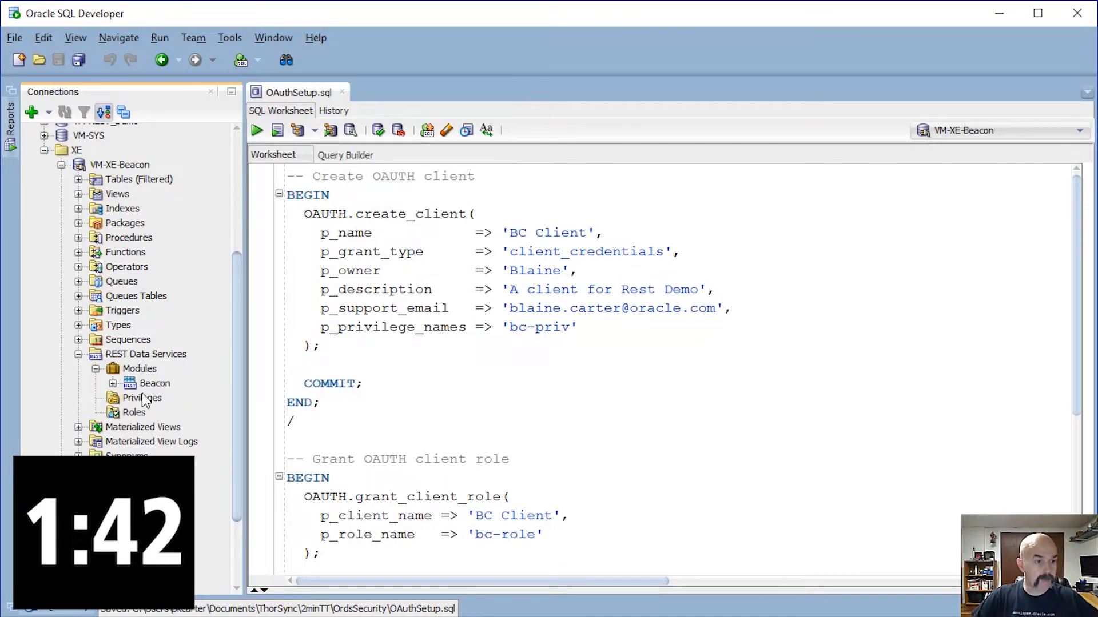
mouse_move(130, 389)
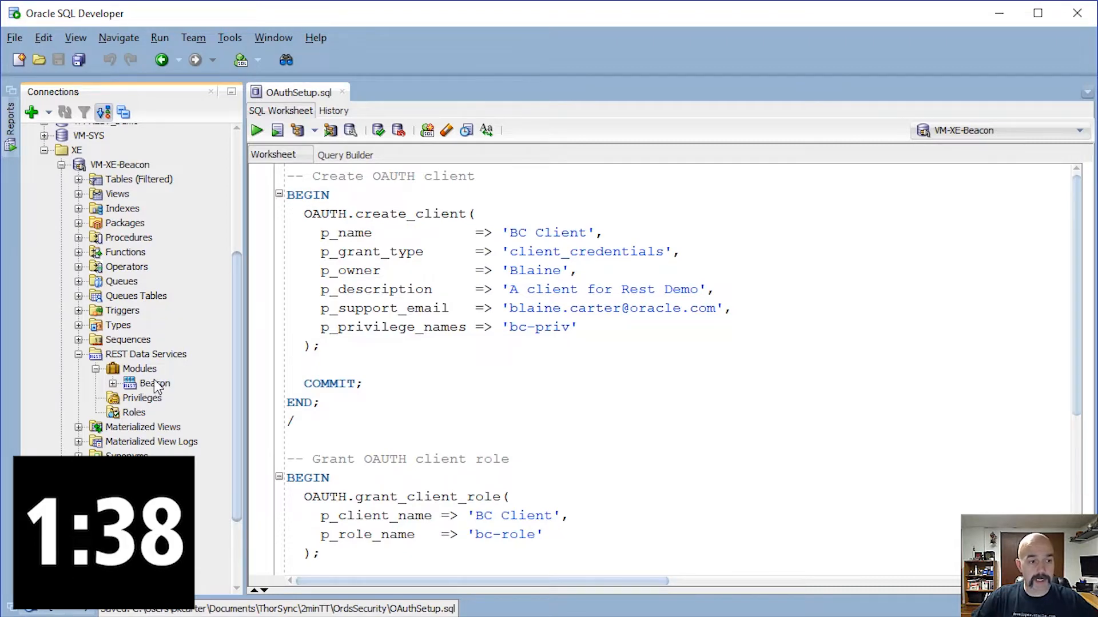
mouse_move(153, 383)
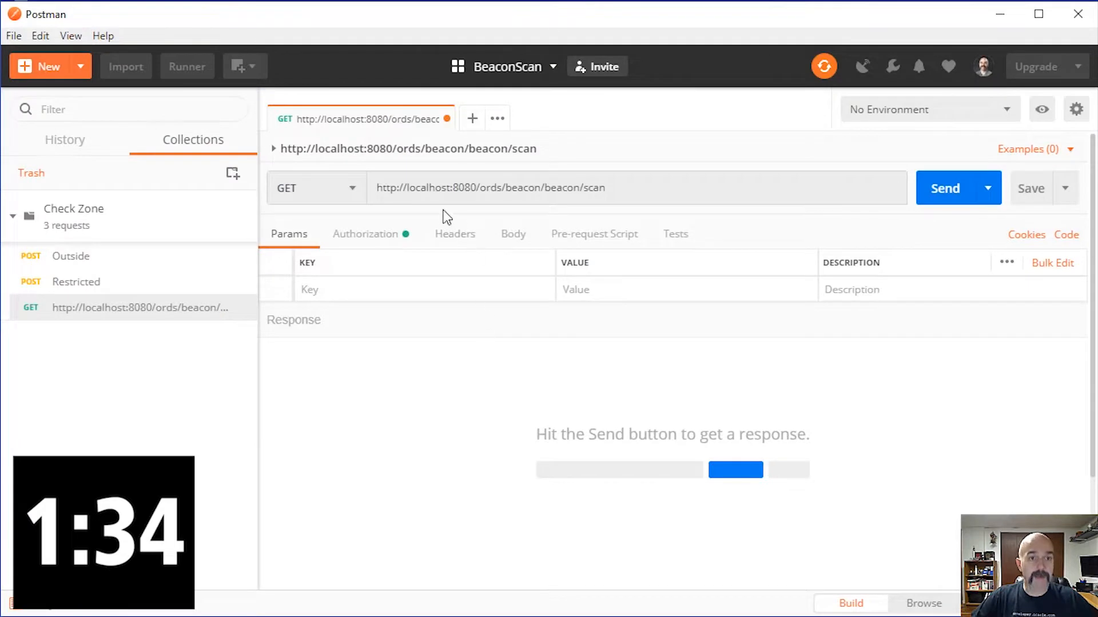
click(945, 188)
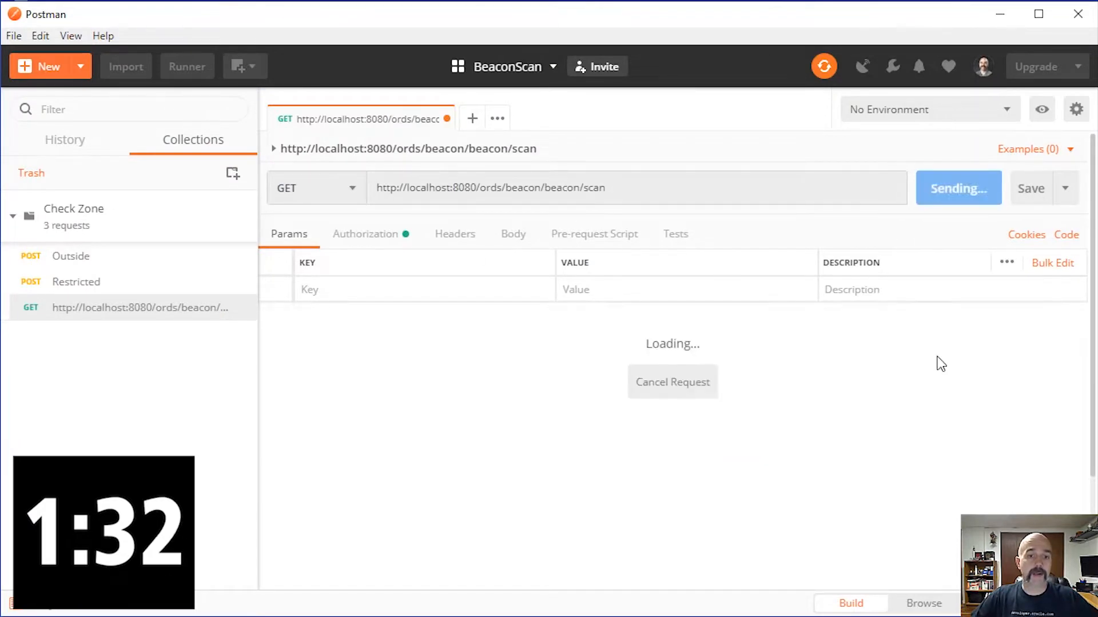
mouse_move(586, 204)
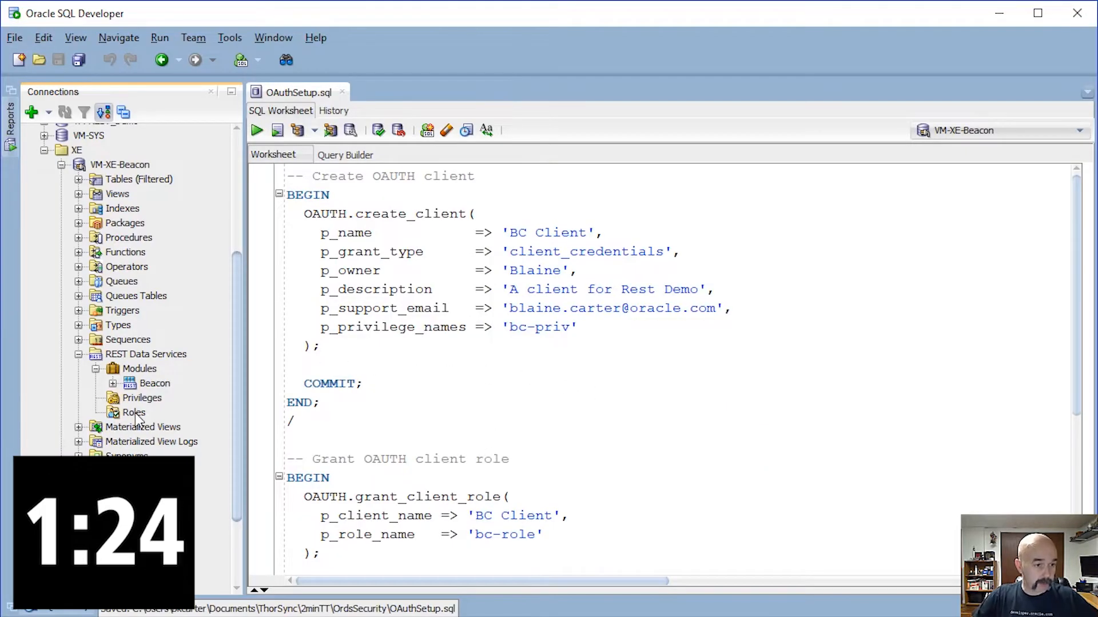
Create a new REST role named bc-role under the connection's Roles.
right_click(133, 413)
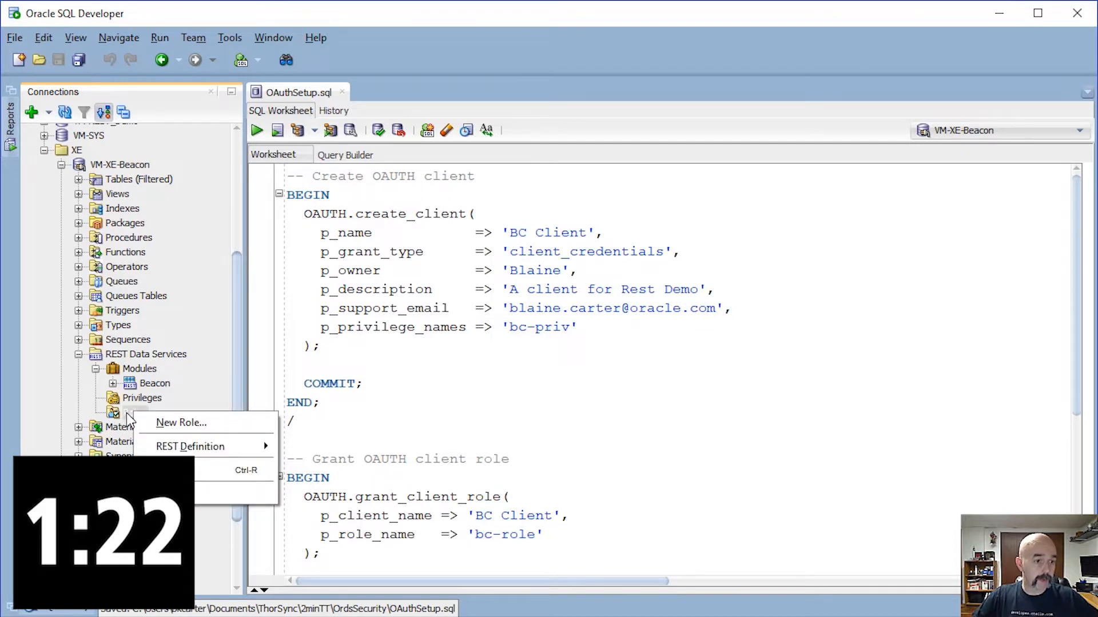
click(180, 422)
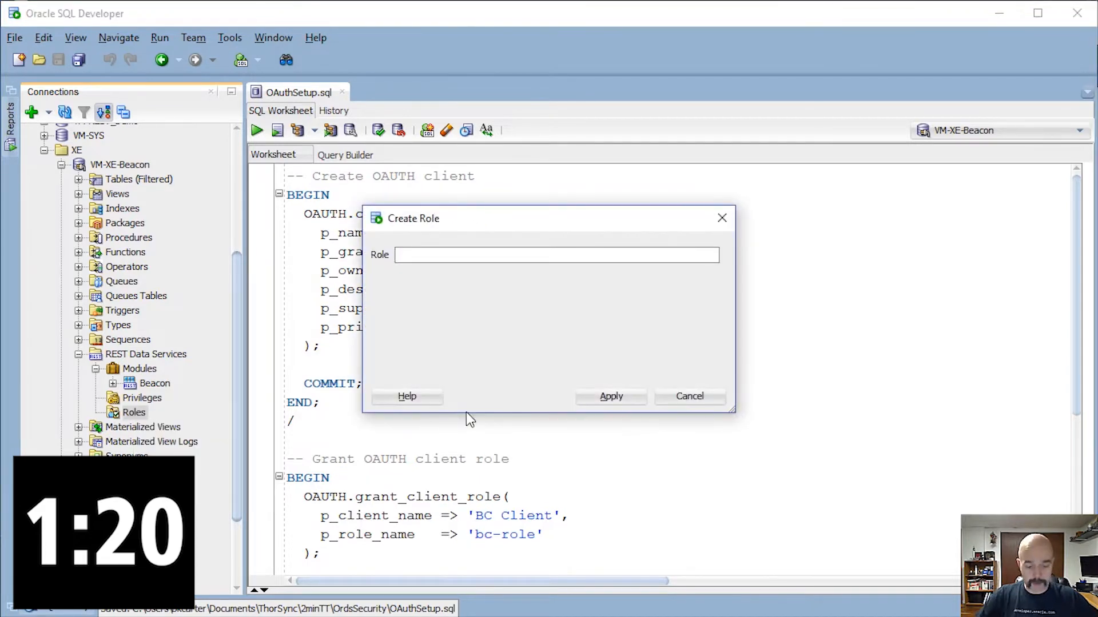
text(bc-role)
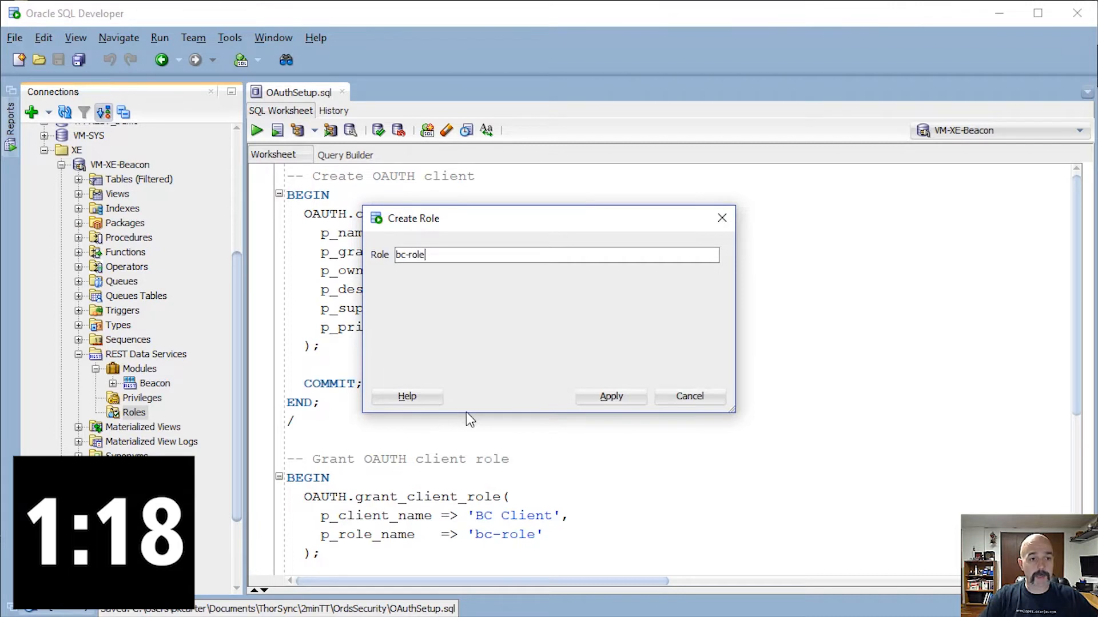
click(609, 397)
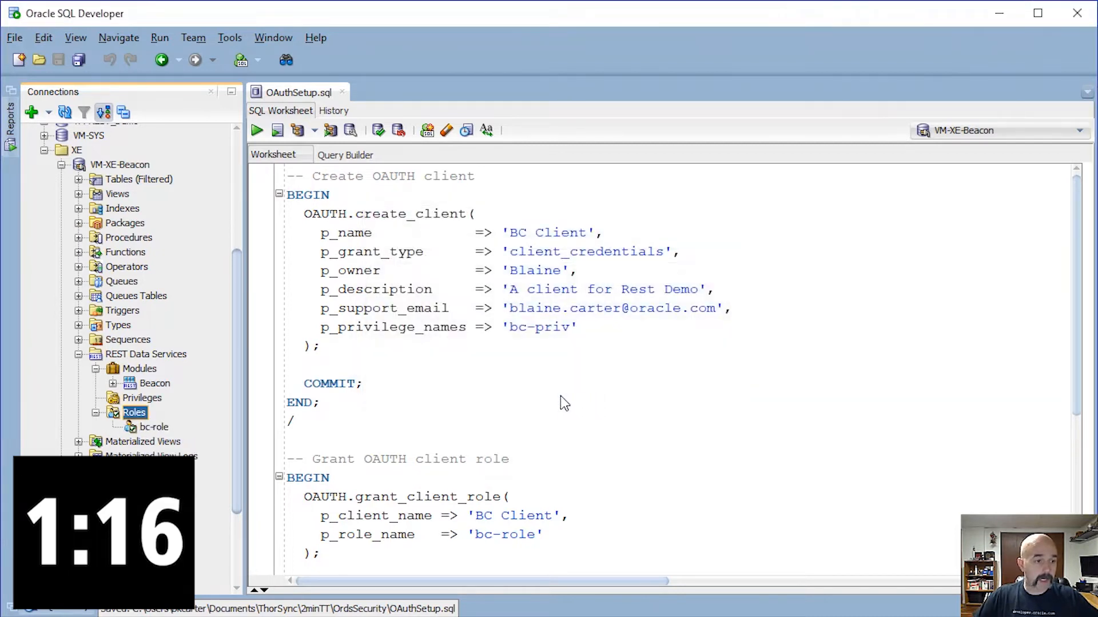
Create privilege bc-priv with bc-role as selected role and Beacon as protected module.
right_click(142, 398)
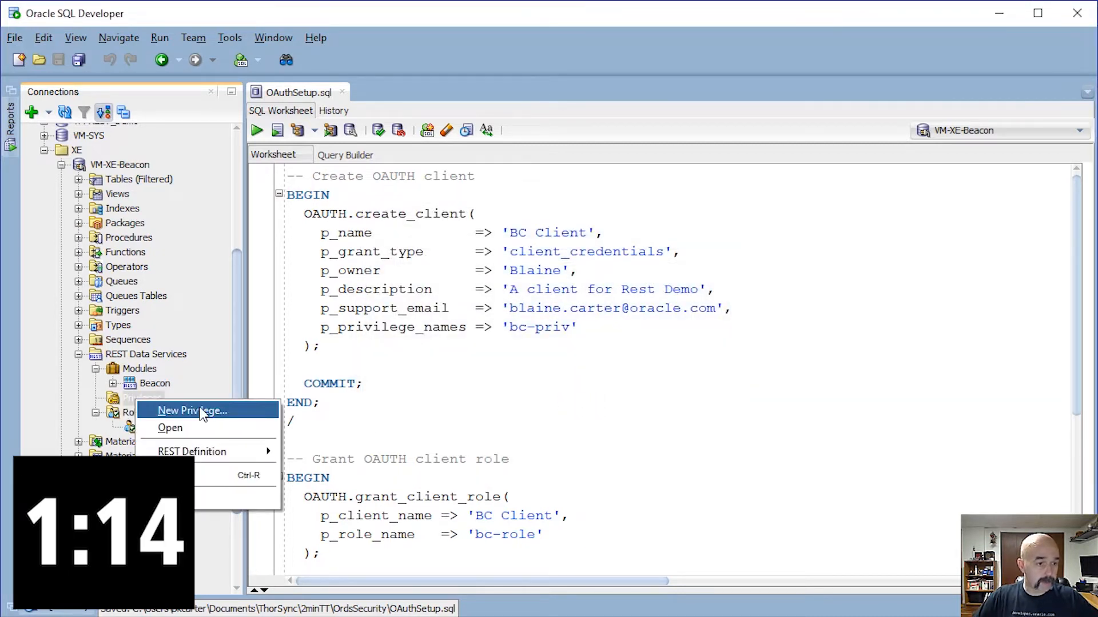
click(192, 411)
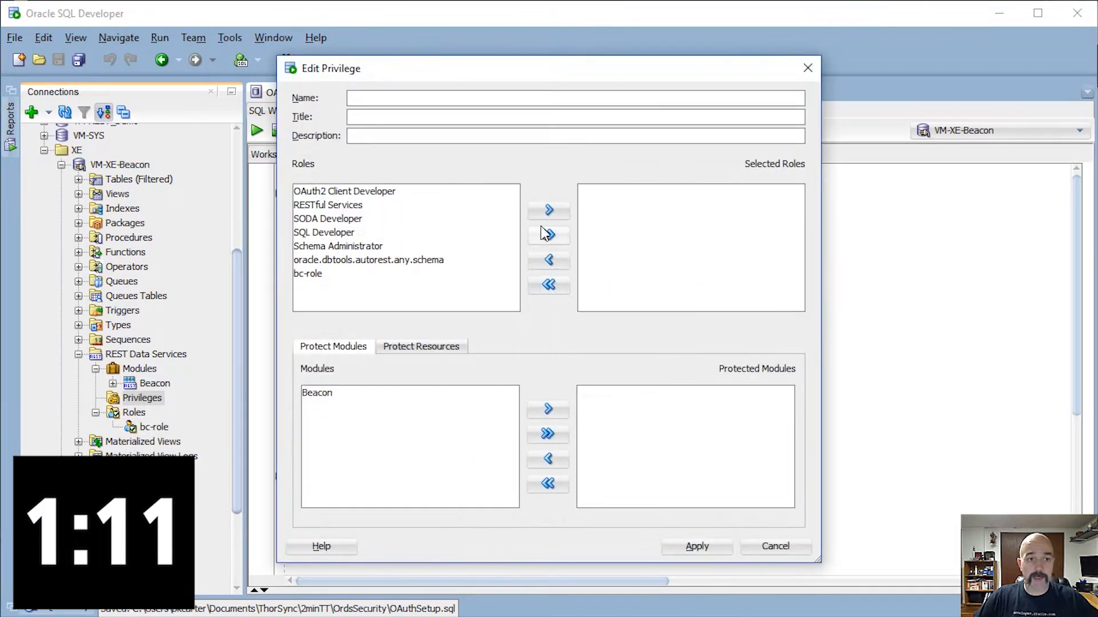
text(bc-priv)
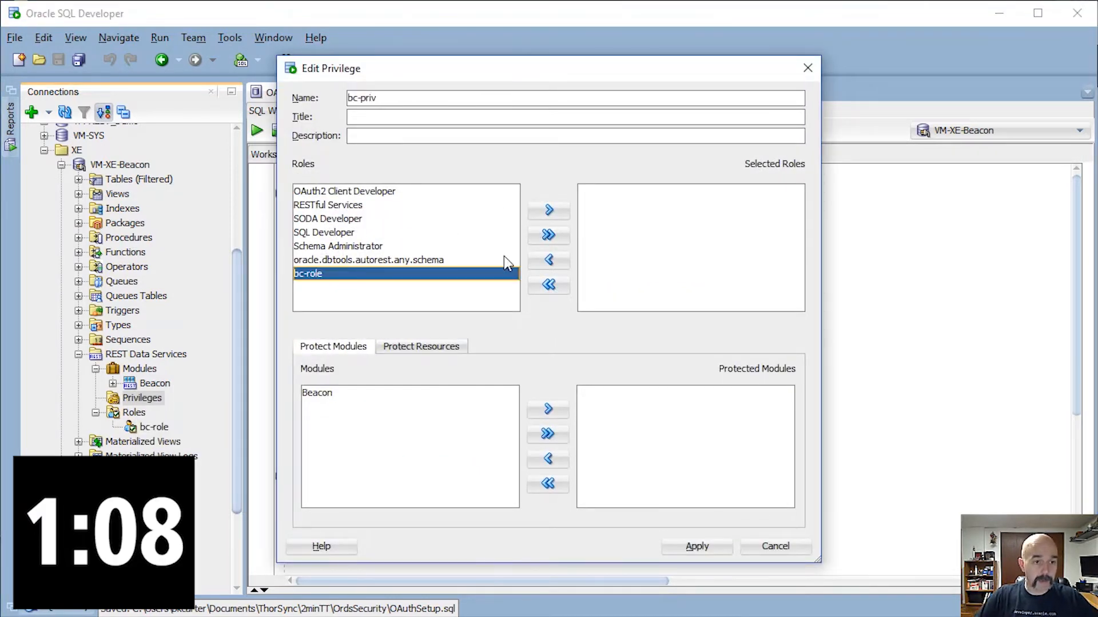
click(549, 210)
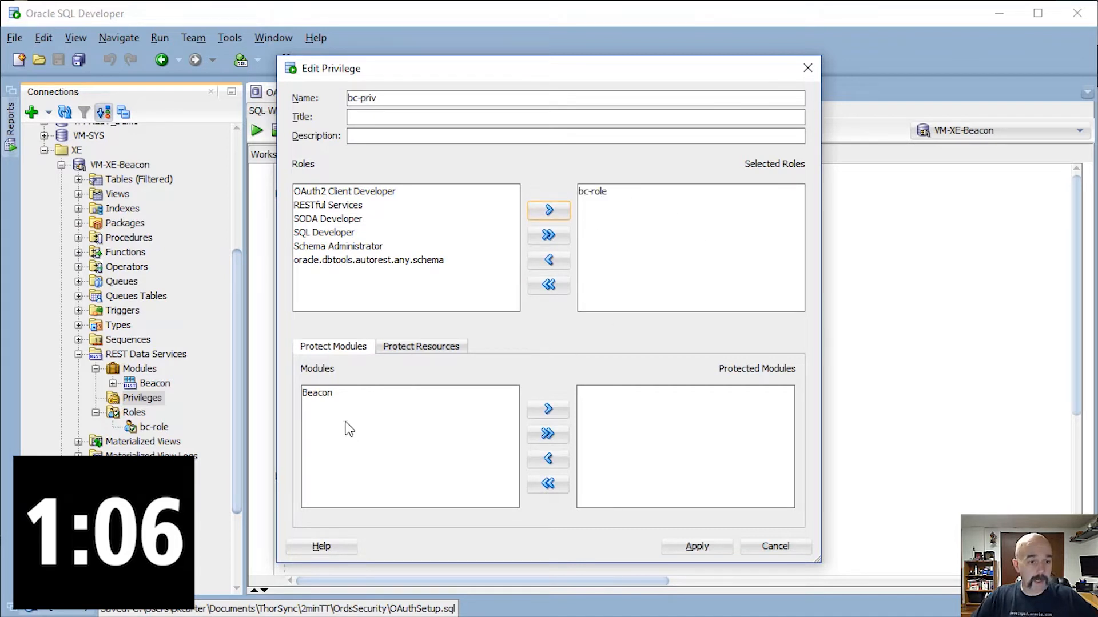
click(317, 393)
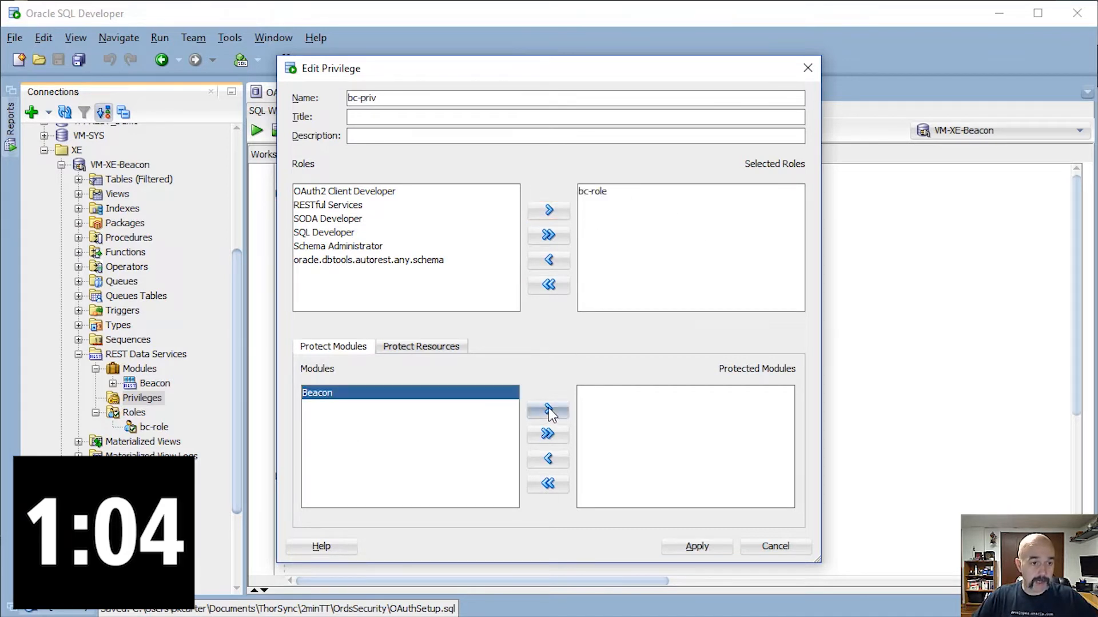
click(548, 410)
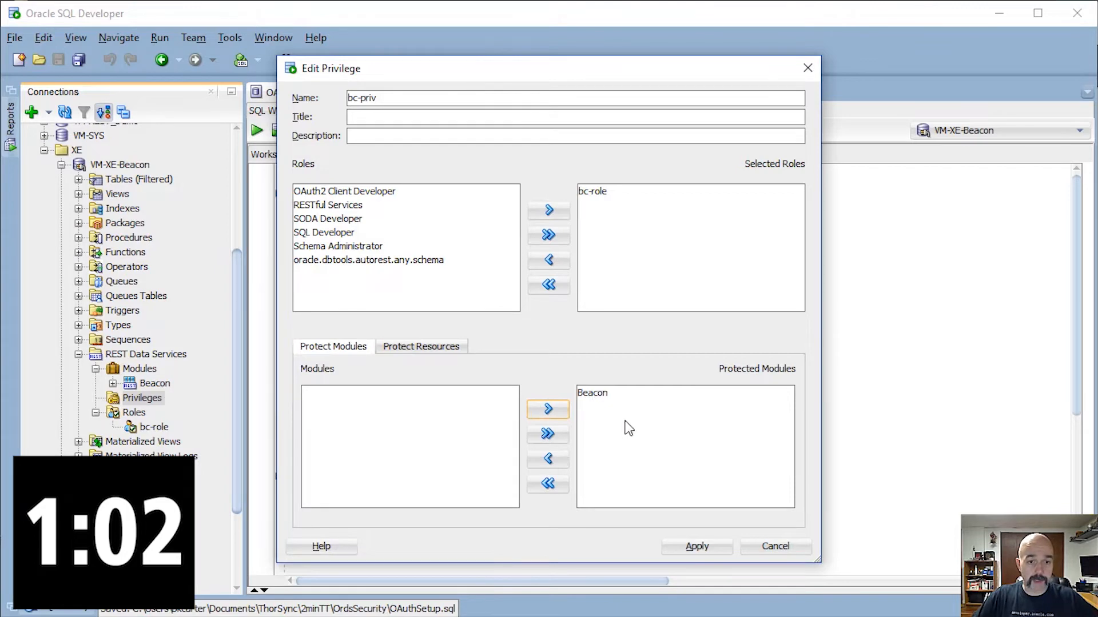
click(696, 547)
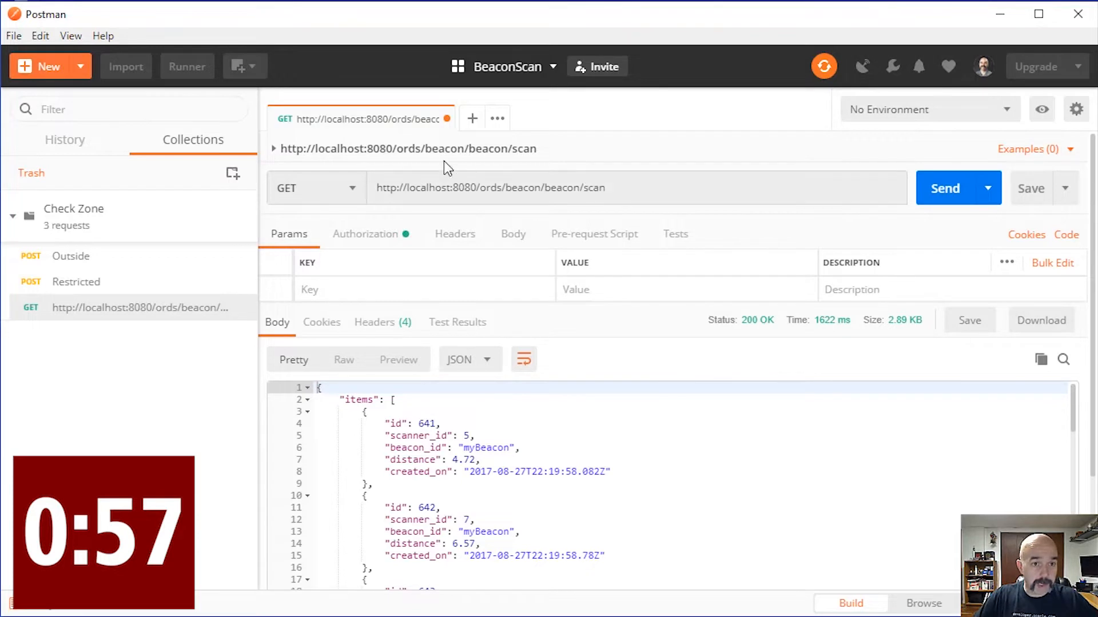
mouse_move(945, 187)
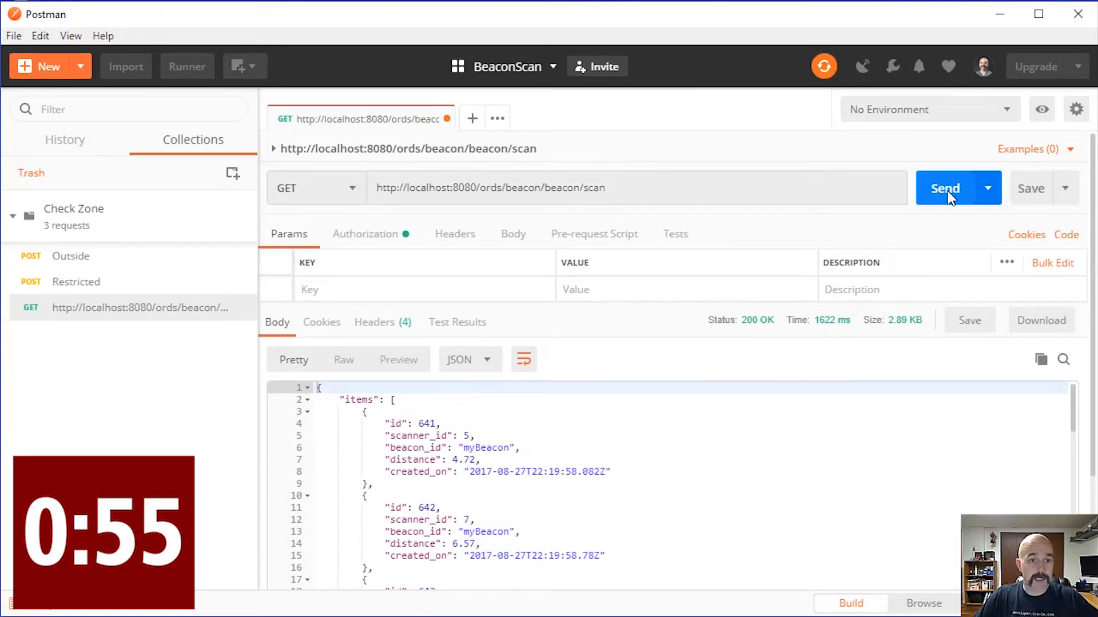
Resend the beacon scan request to get a 401 Unauthorized from the protected service.
click(944, 188)
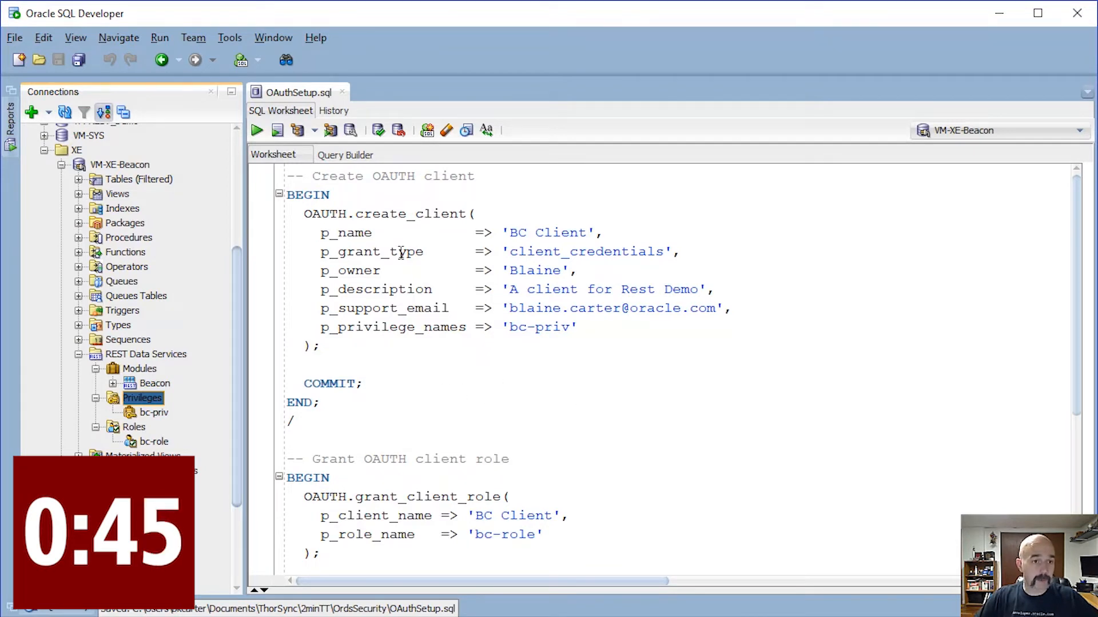
mouse_move(430, 417)
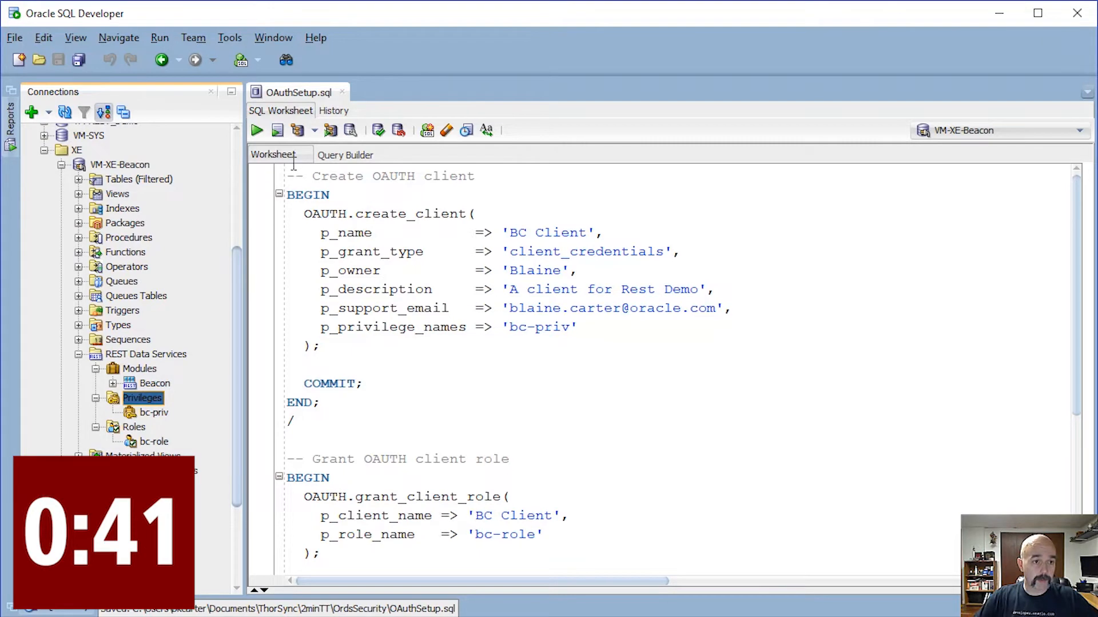
Run OAuthSetup.sql creating BC Client, then query user_ords_clients for client id and secret.
click(276, 130)
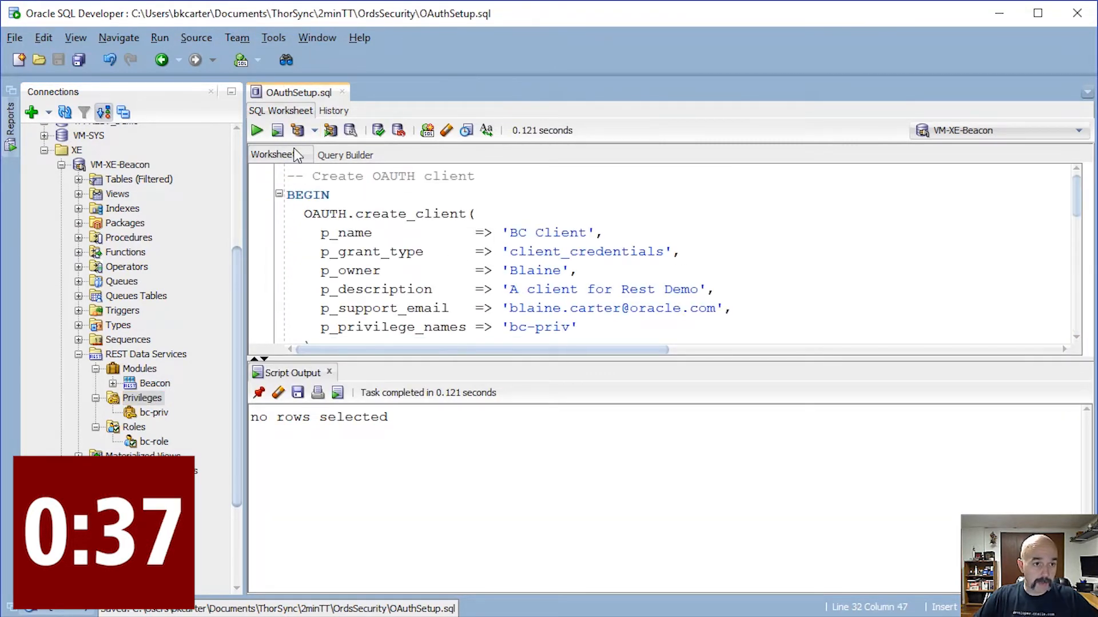
click(256, 130)
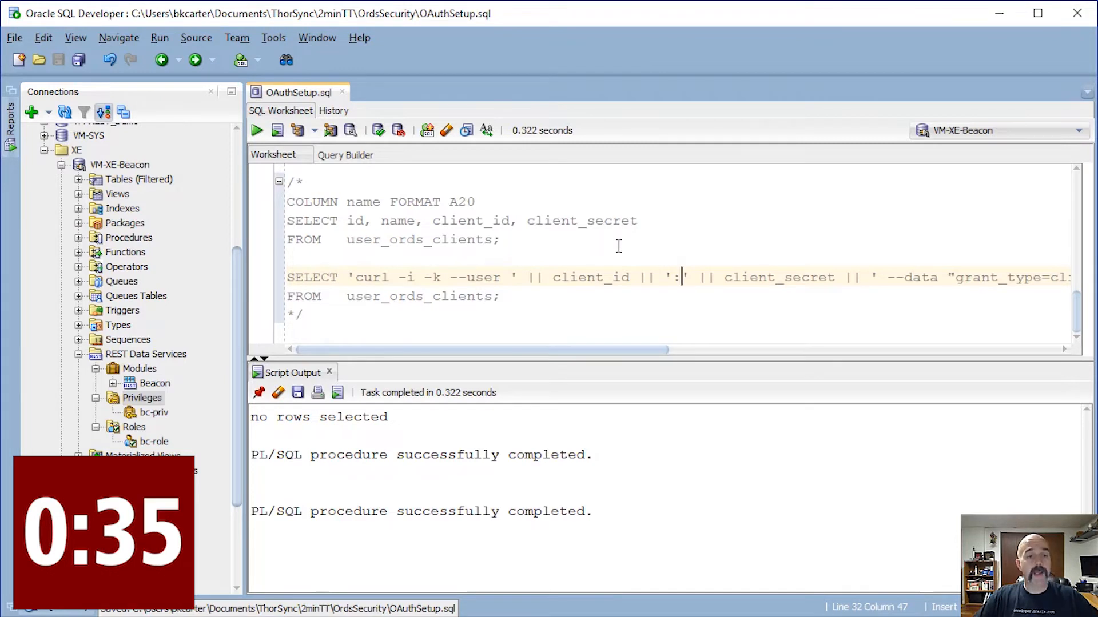
mouse_move(527, 250)
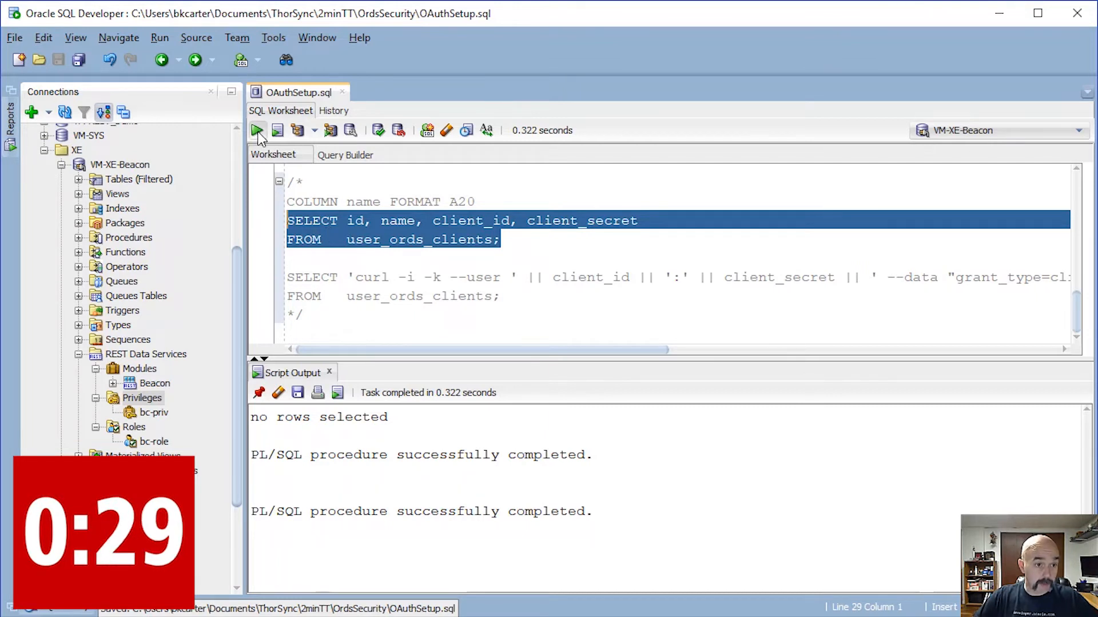
click(257, 130)
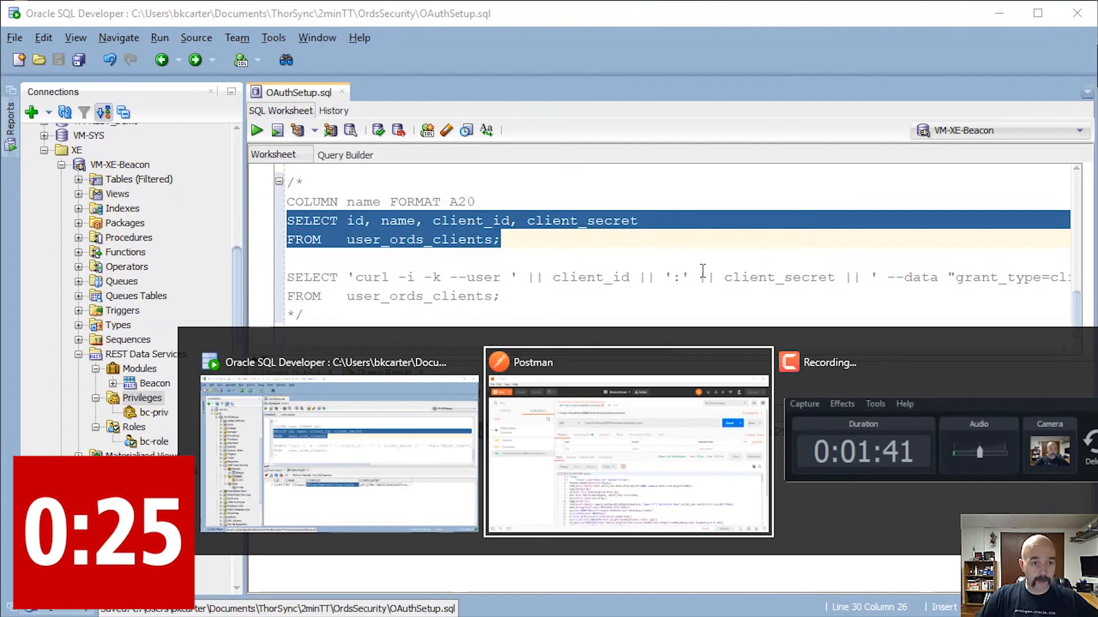
Request an OAuth 2.0 client-credentials token with the new client id/secret and use it.
click(627, 448)
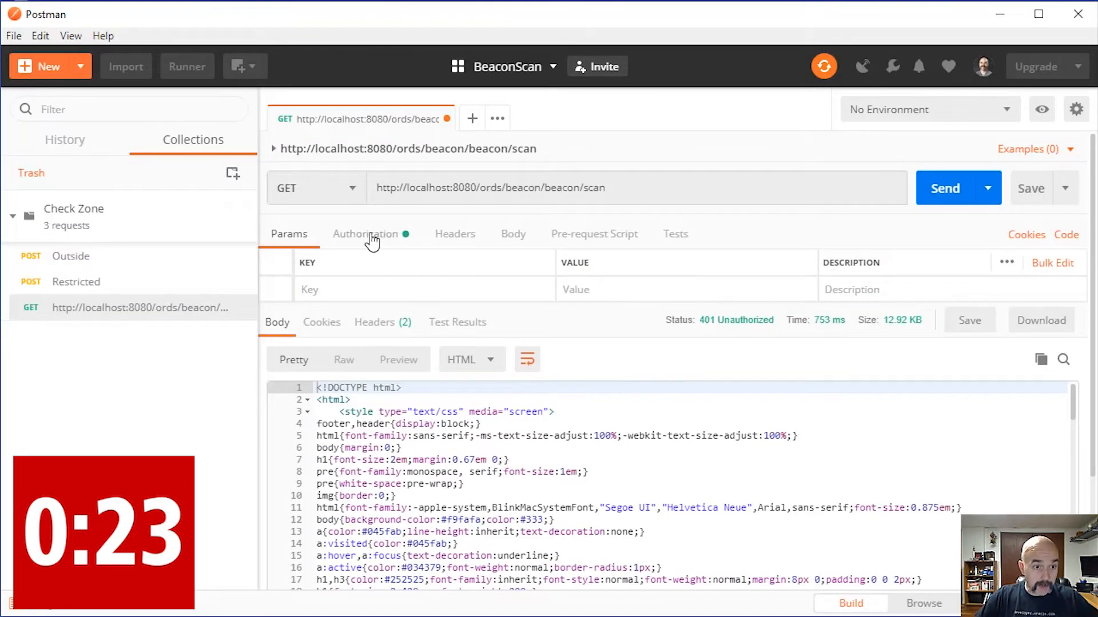
click(363, 233)
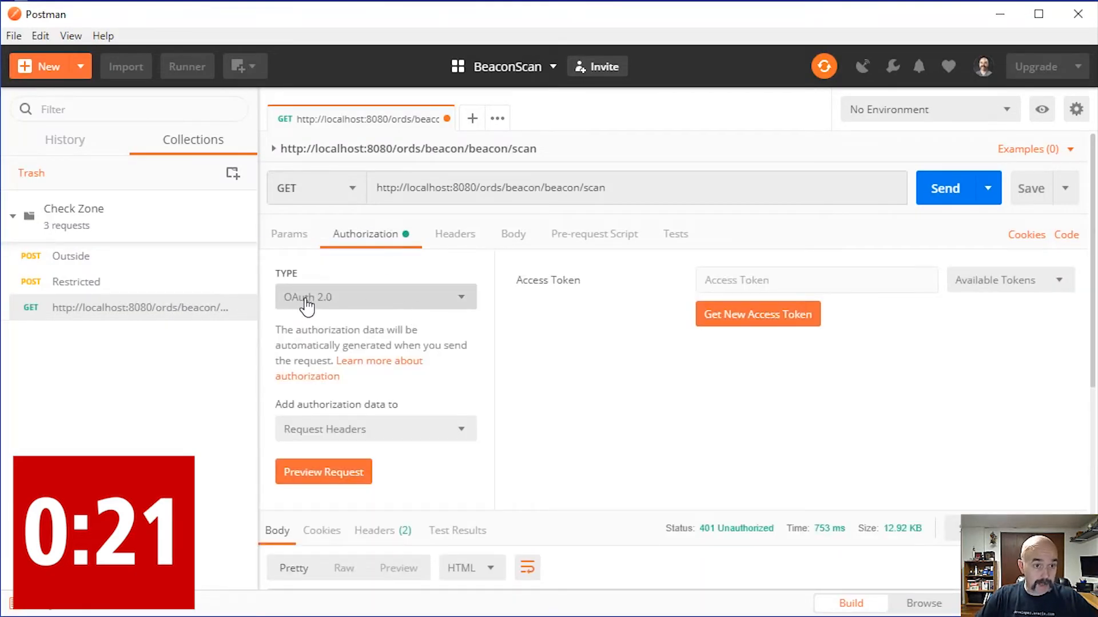
click(757, 313)
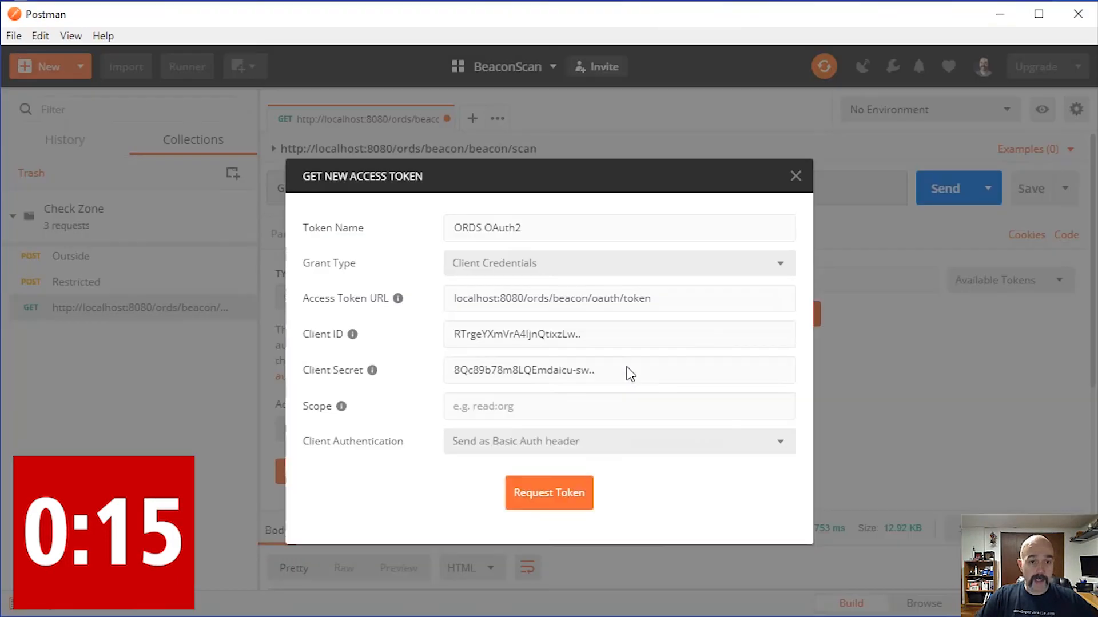
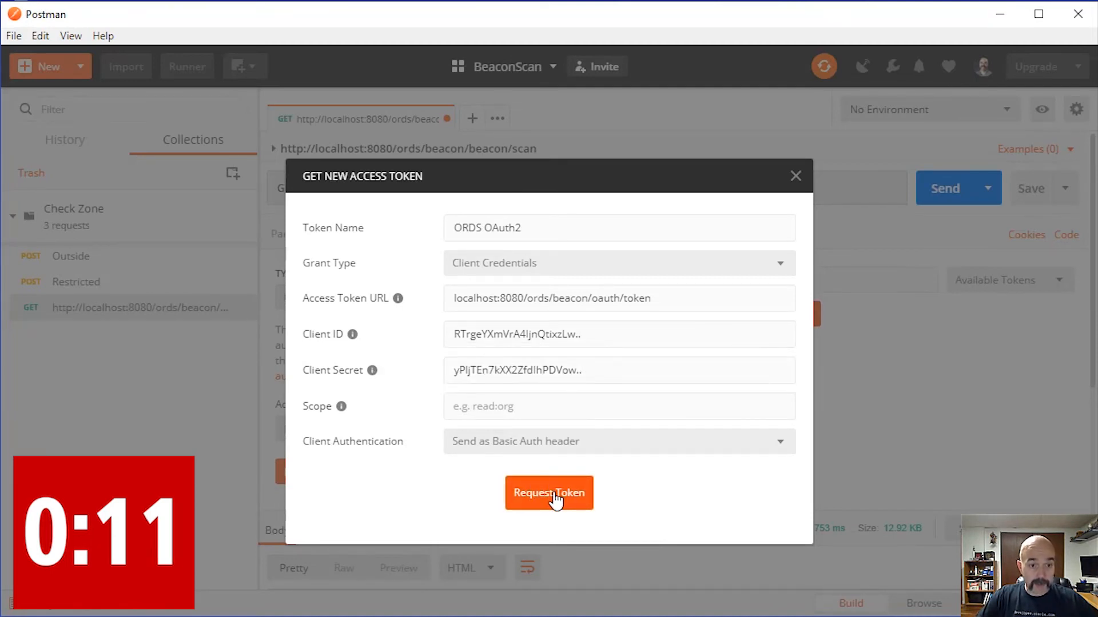
click(549, 493)
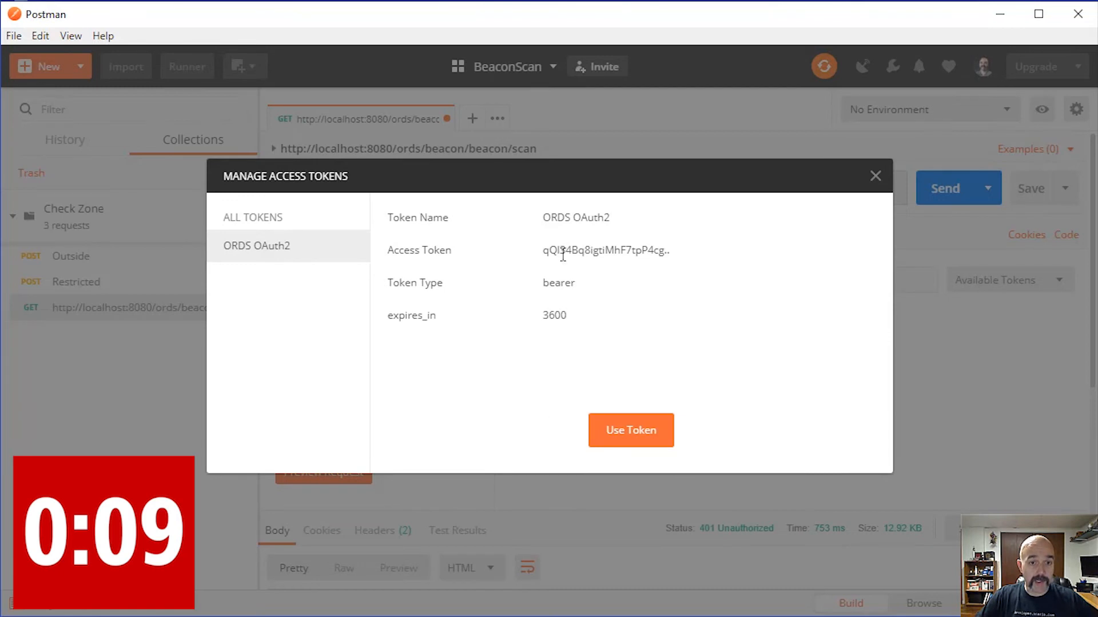
click(629, 430)
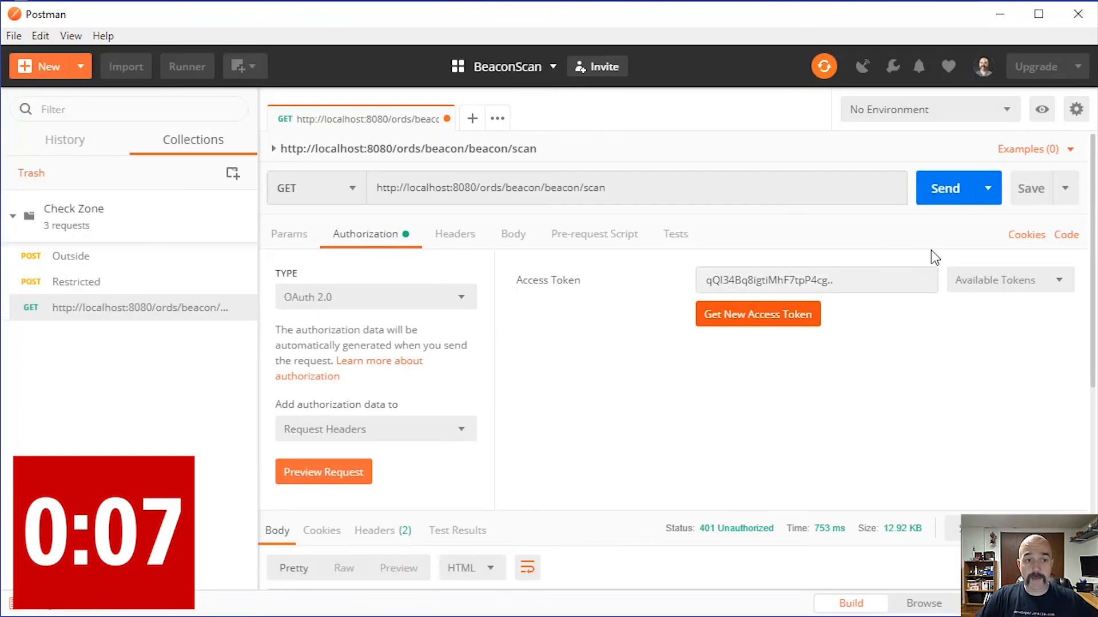
Send the scan request with the bearer token and view the 200 OK JSON items.
click(944, 188)
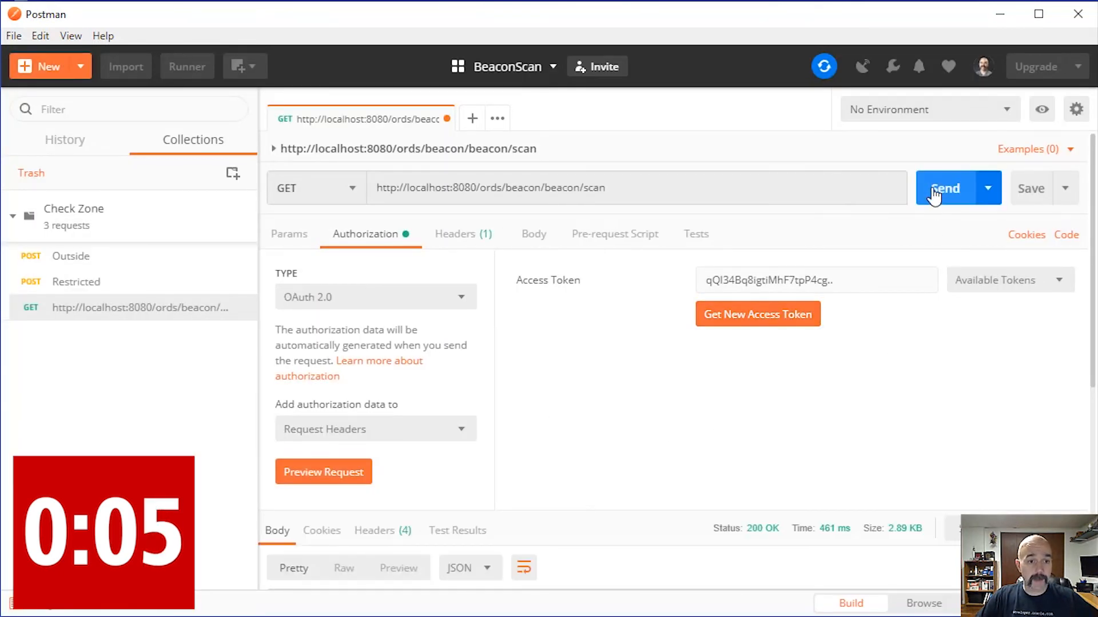
click(945, 188)
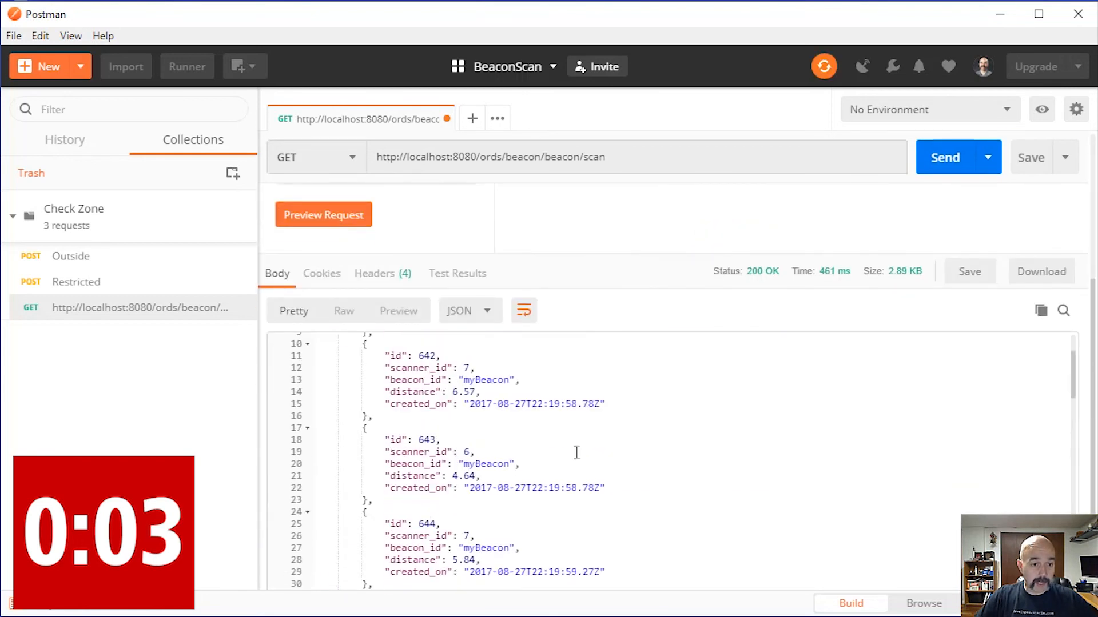
scroll(up, 3)
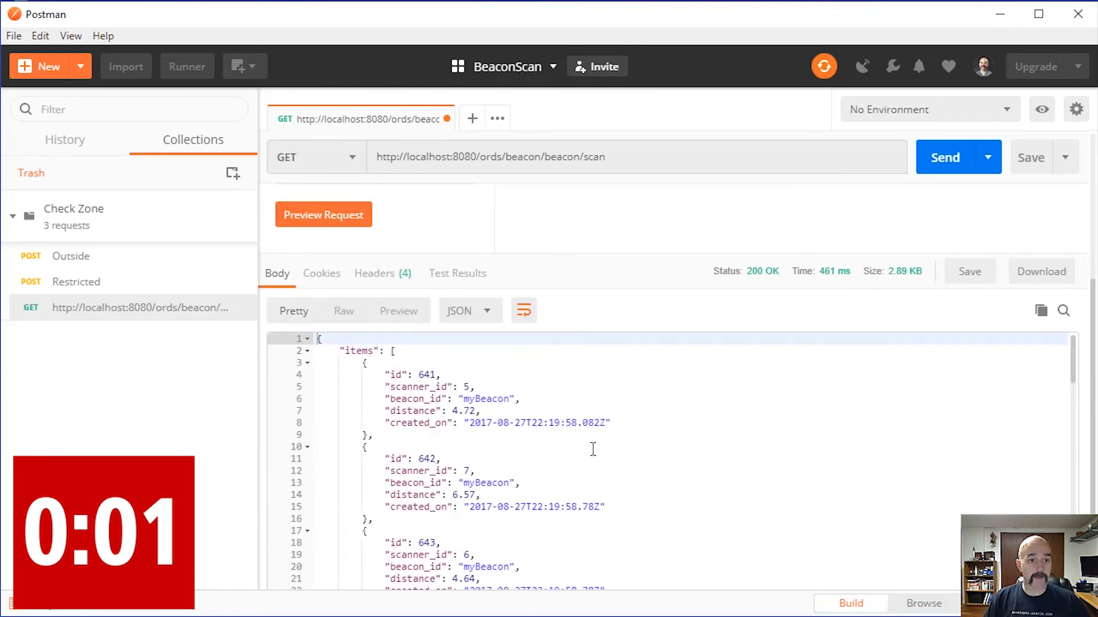